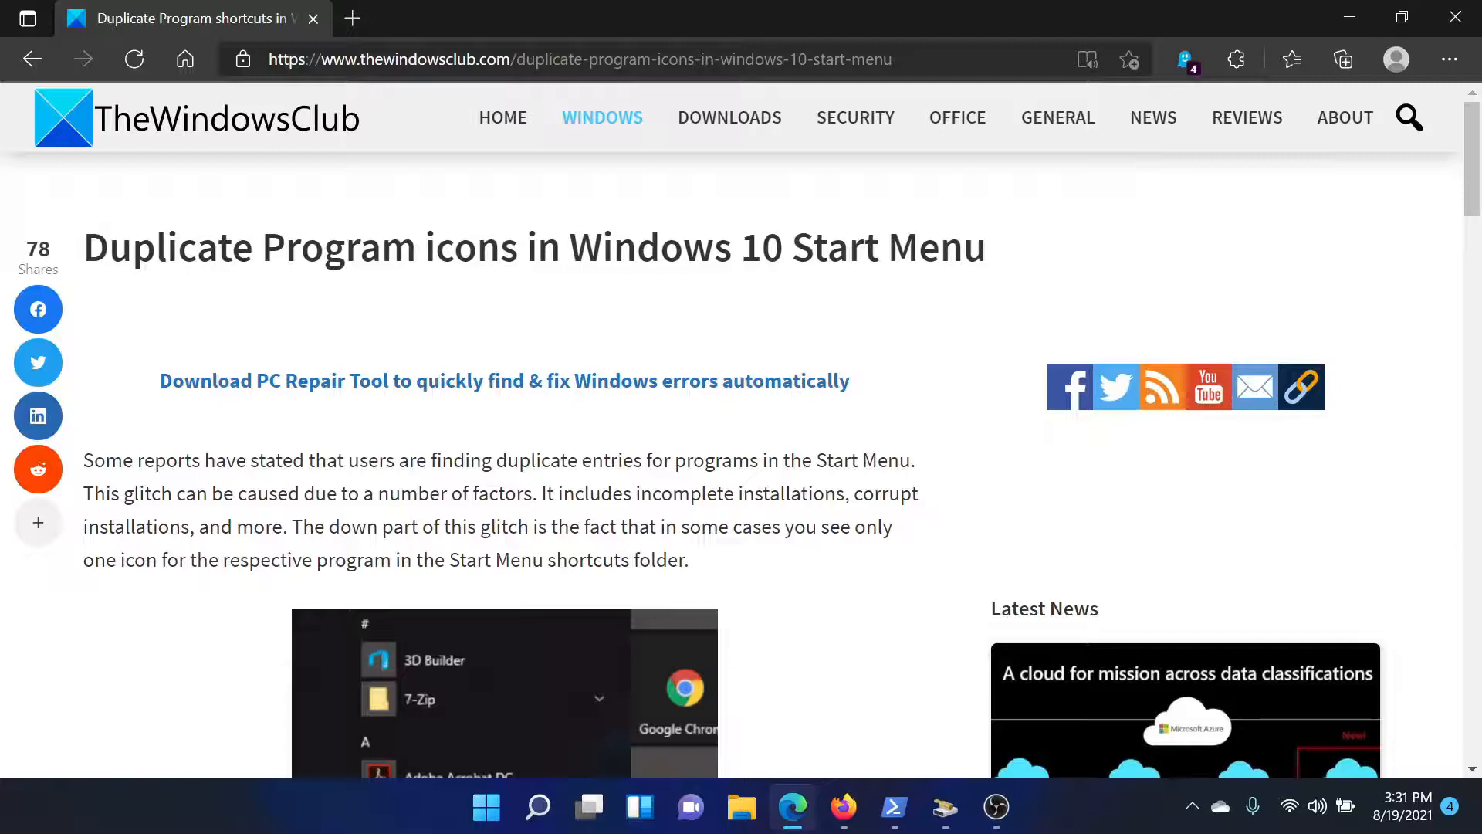
- Scroll the duplicate Start Menu icons article down to the first fix's Programs folder path
scroll("down", 3)
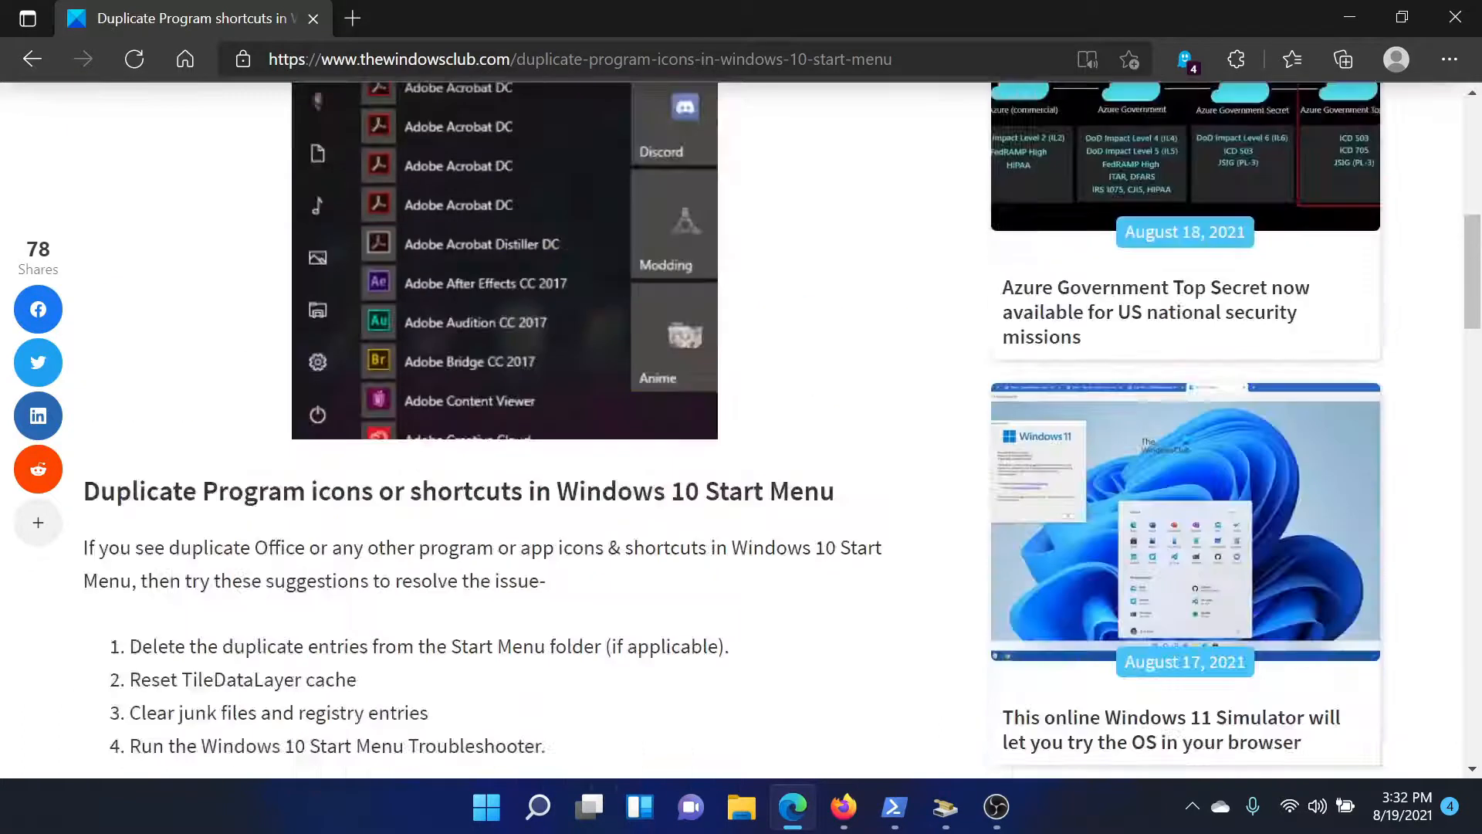
scroll("down", 3)
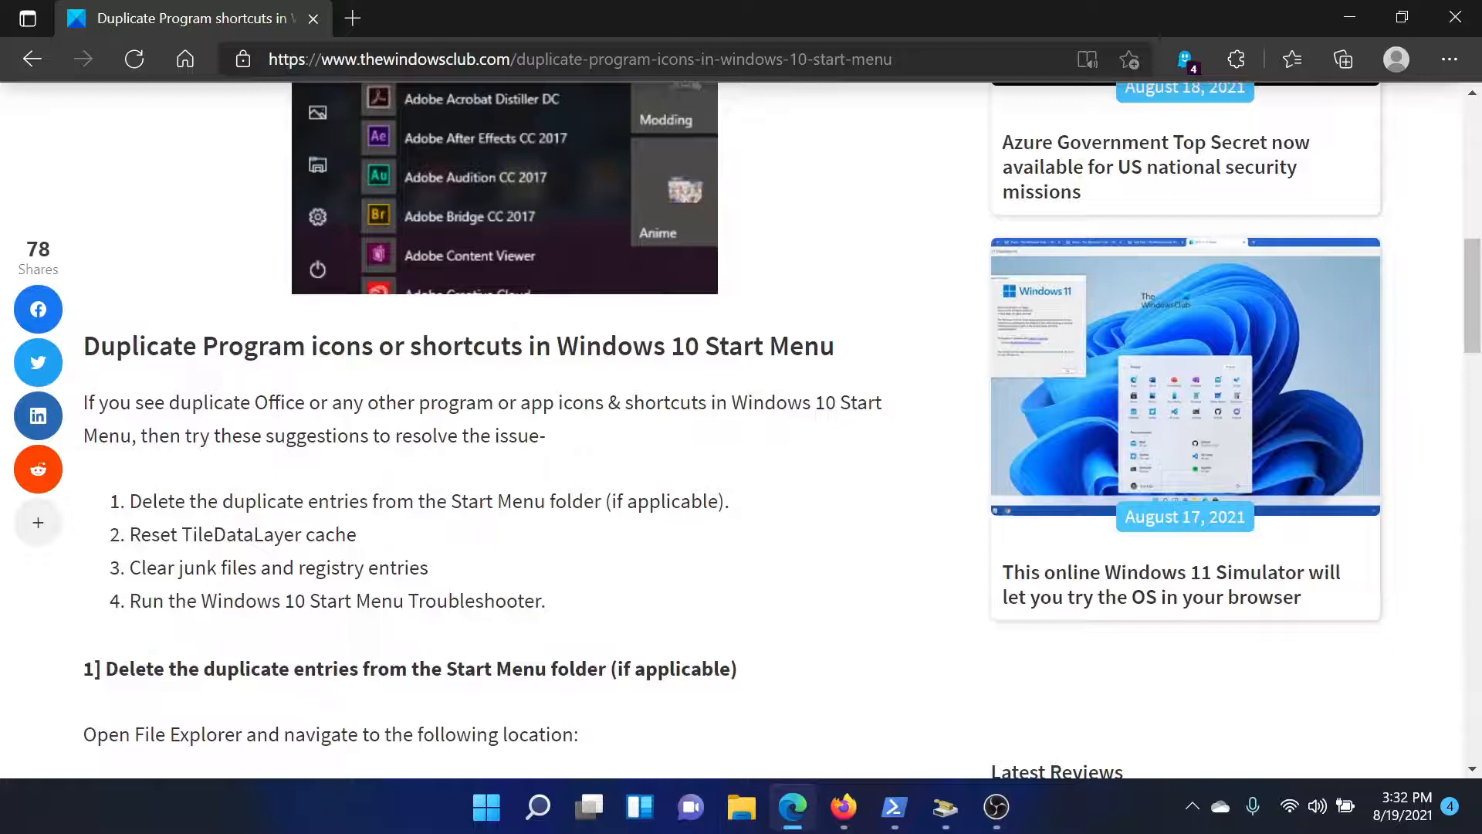
scroll("down", 3)
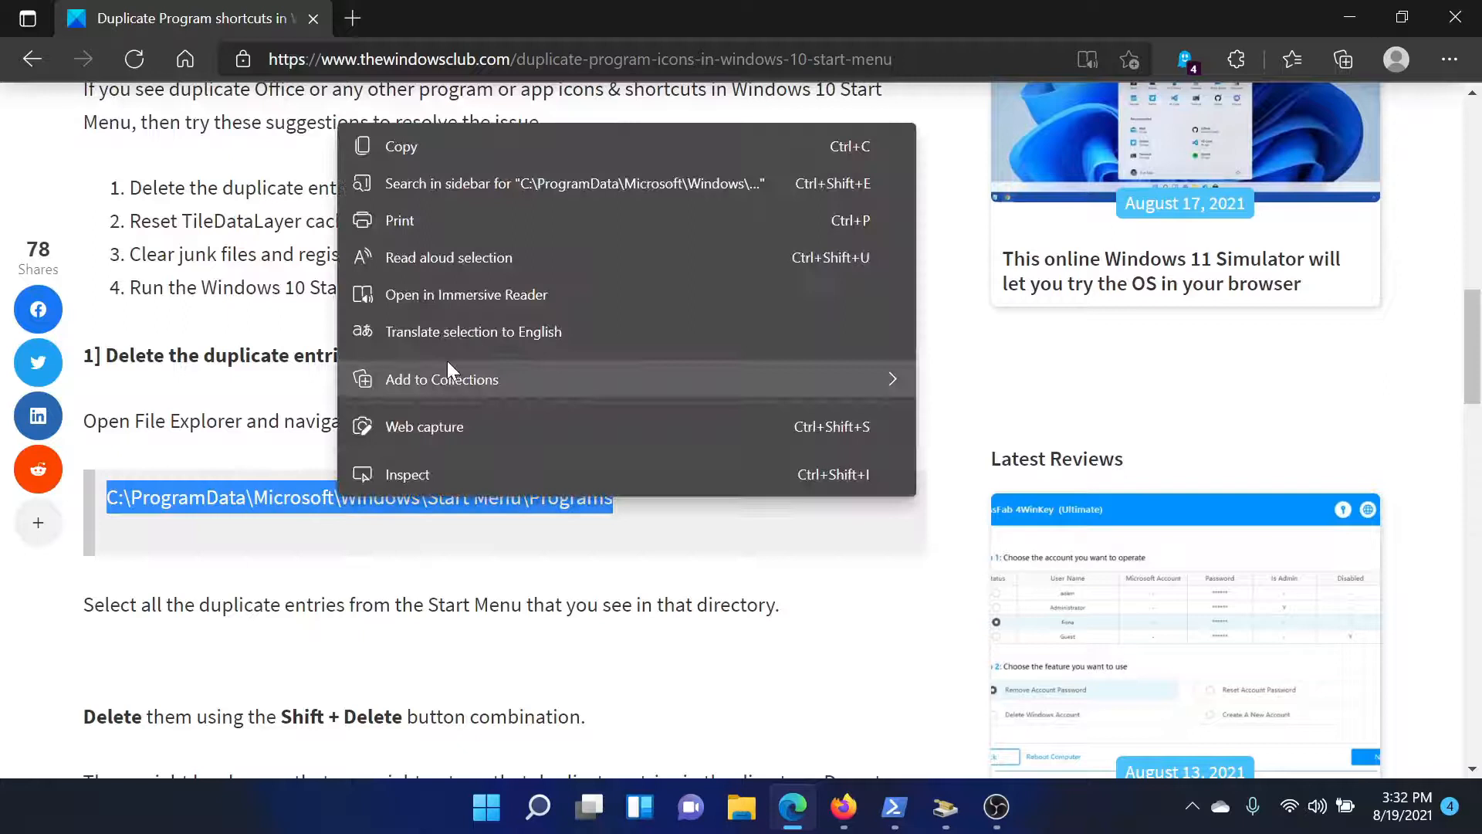
- Copy the Start Menu Programs path and open it from Run in File Explorer
left_click(461, 152)
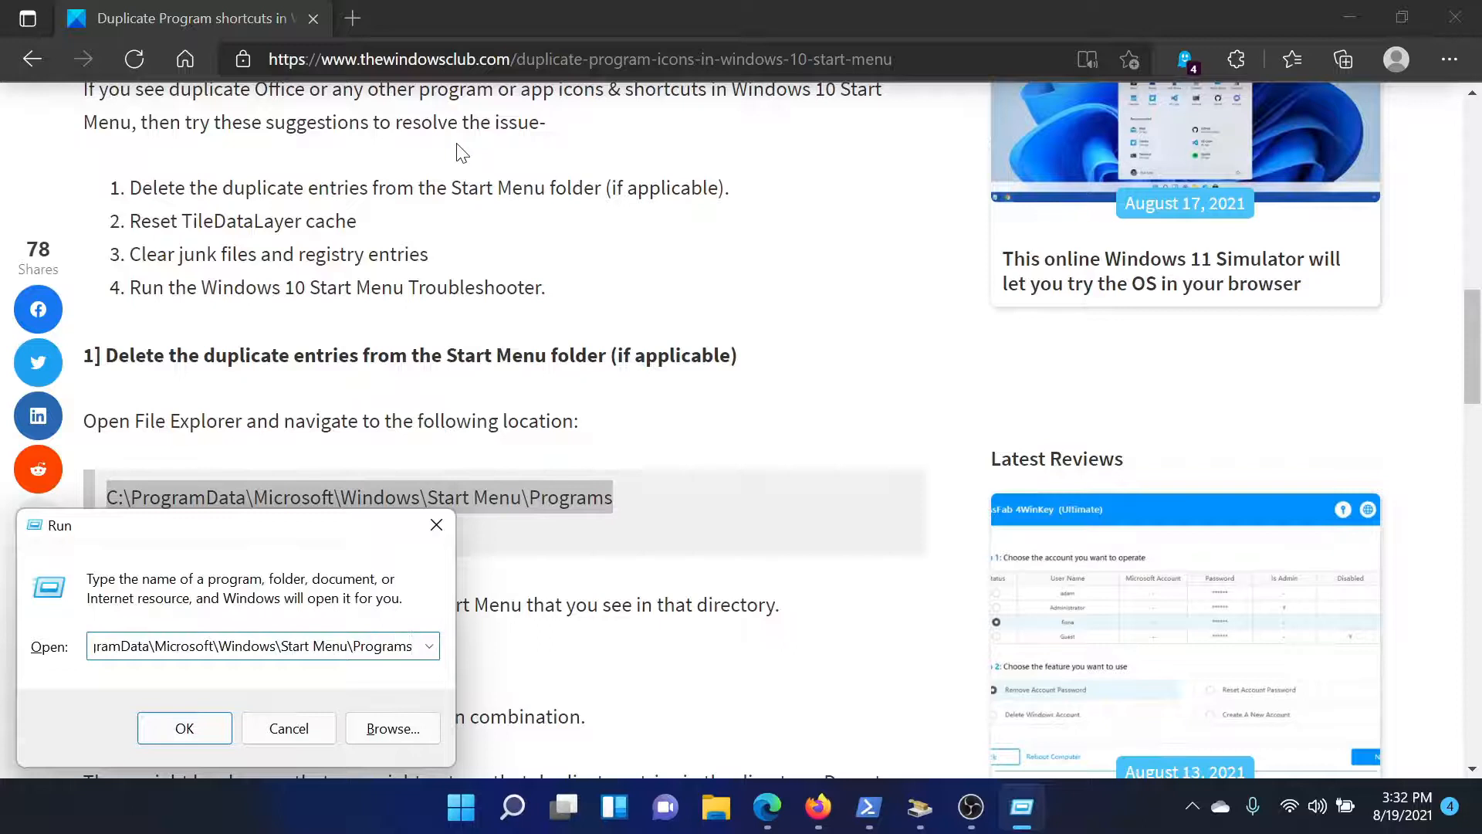
left_click(184, 728)
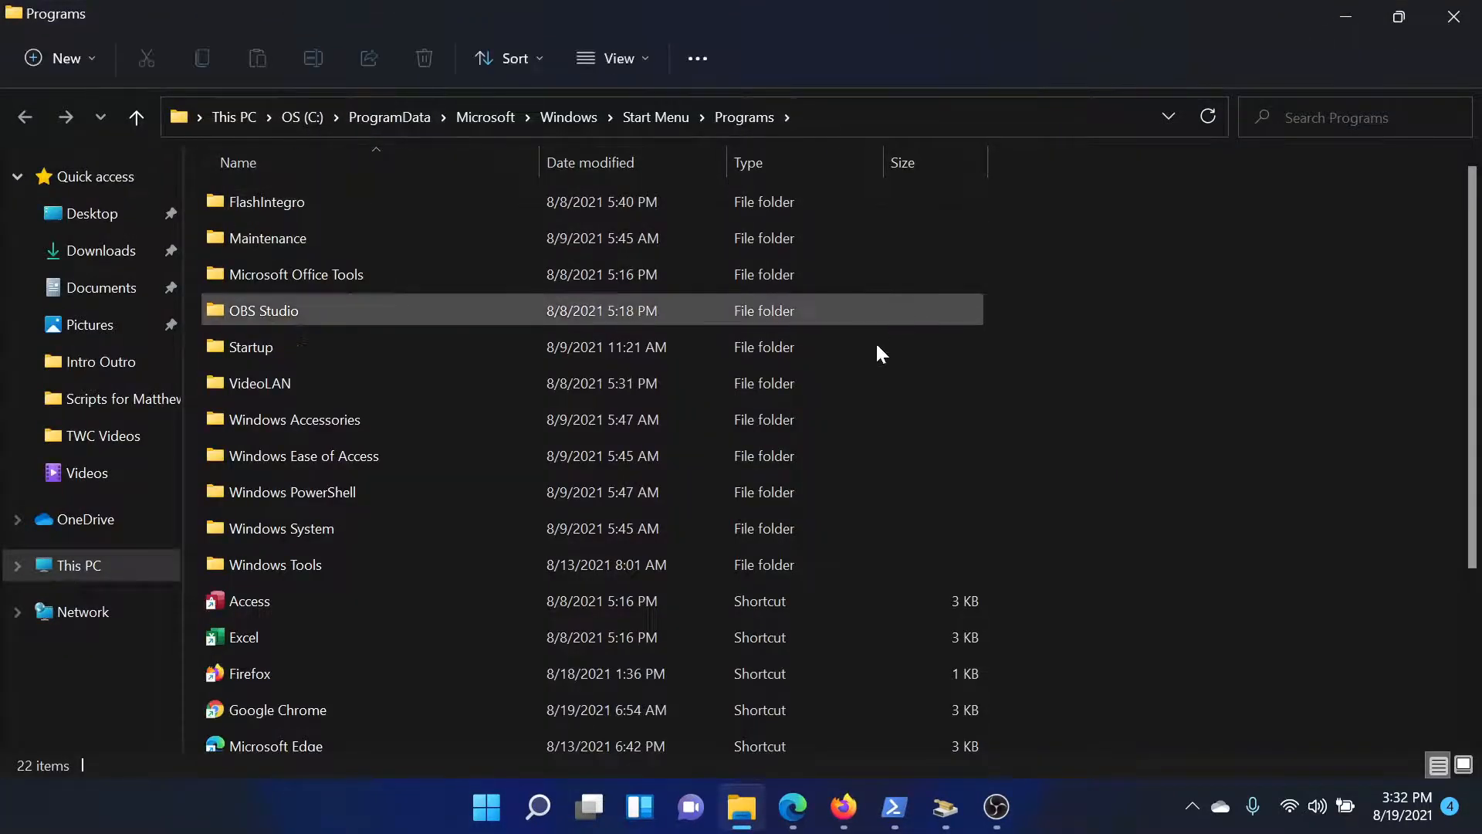
- Browse the Programs folder for duplicates, view its full context menu, then minimize File Explorer
left_click(267, 237)
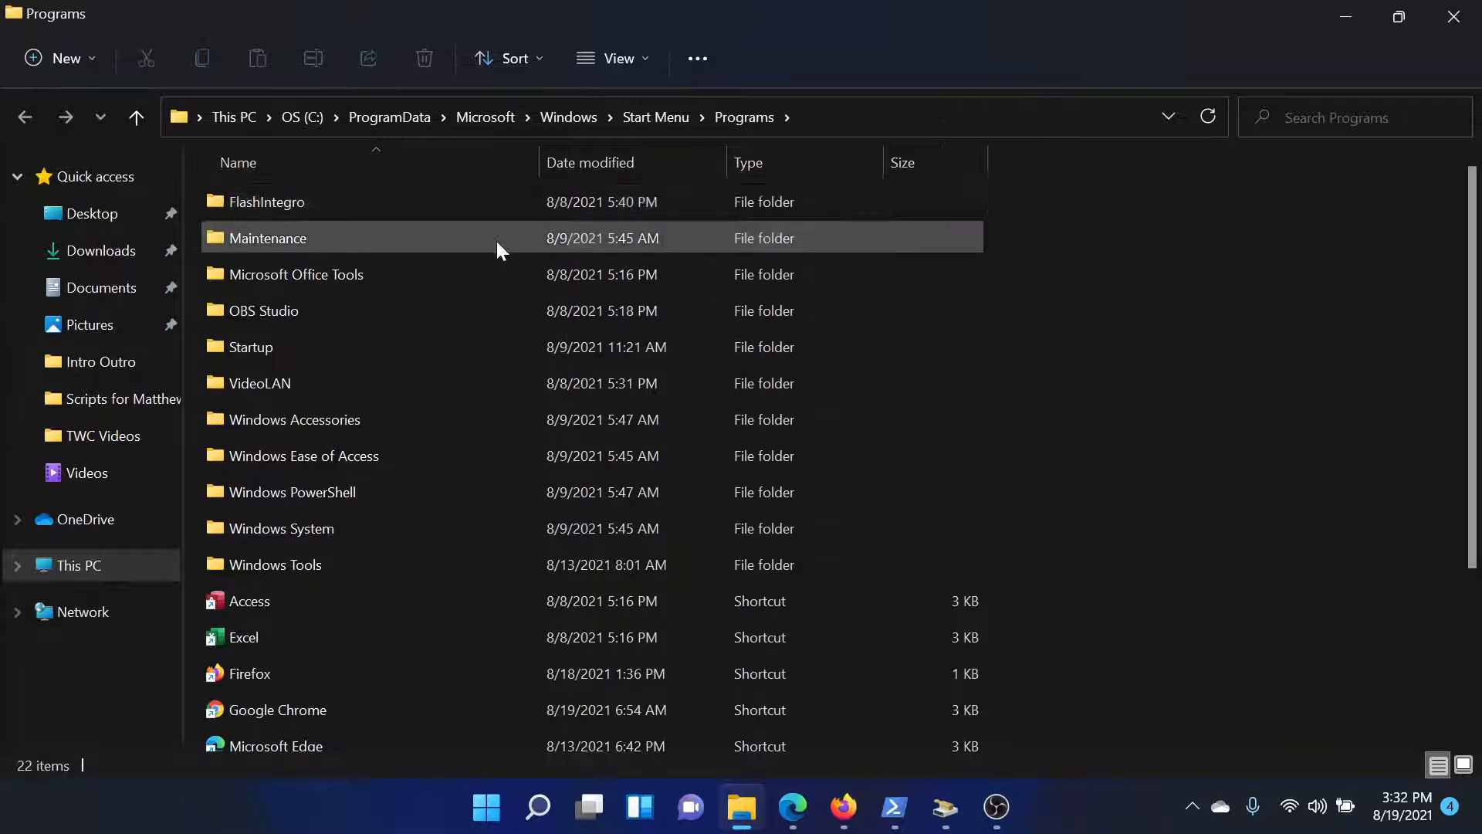
scroll("down", 3)
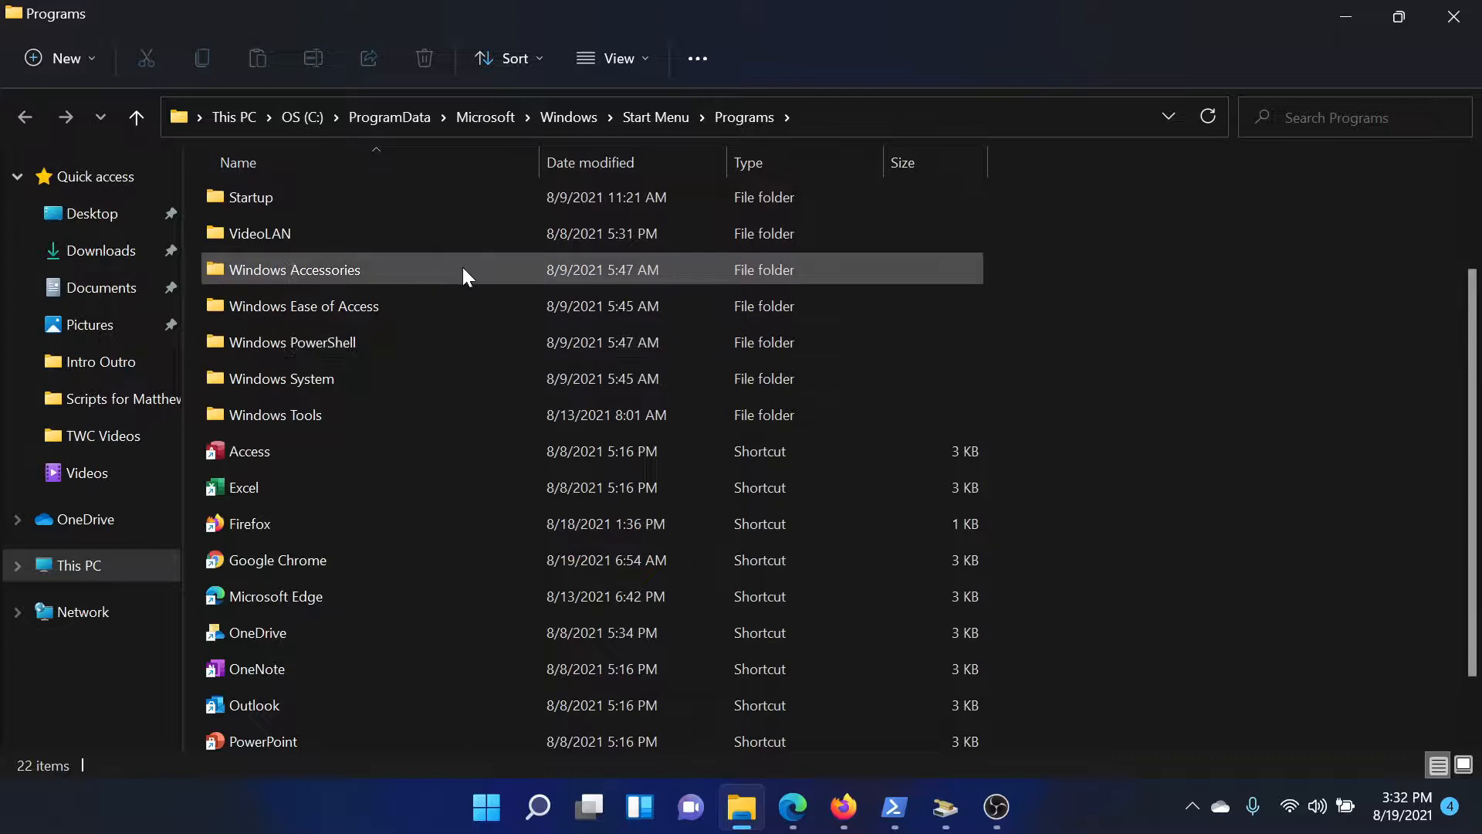
right_click(464, 272)
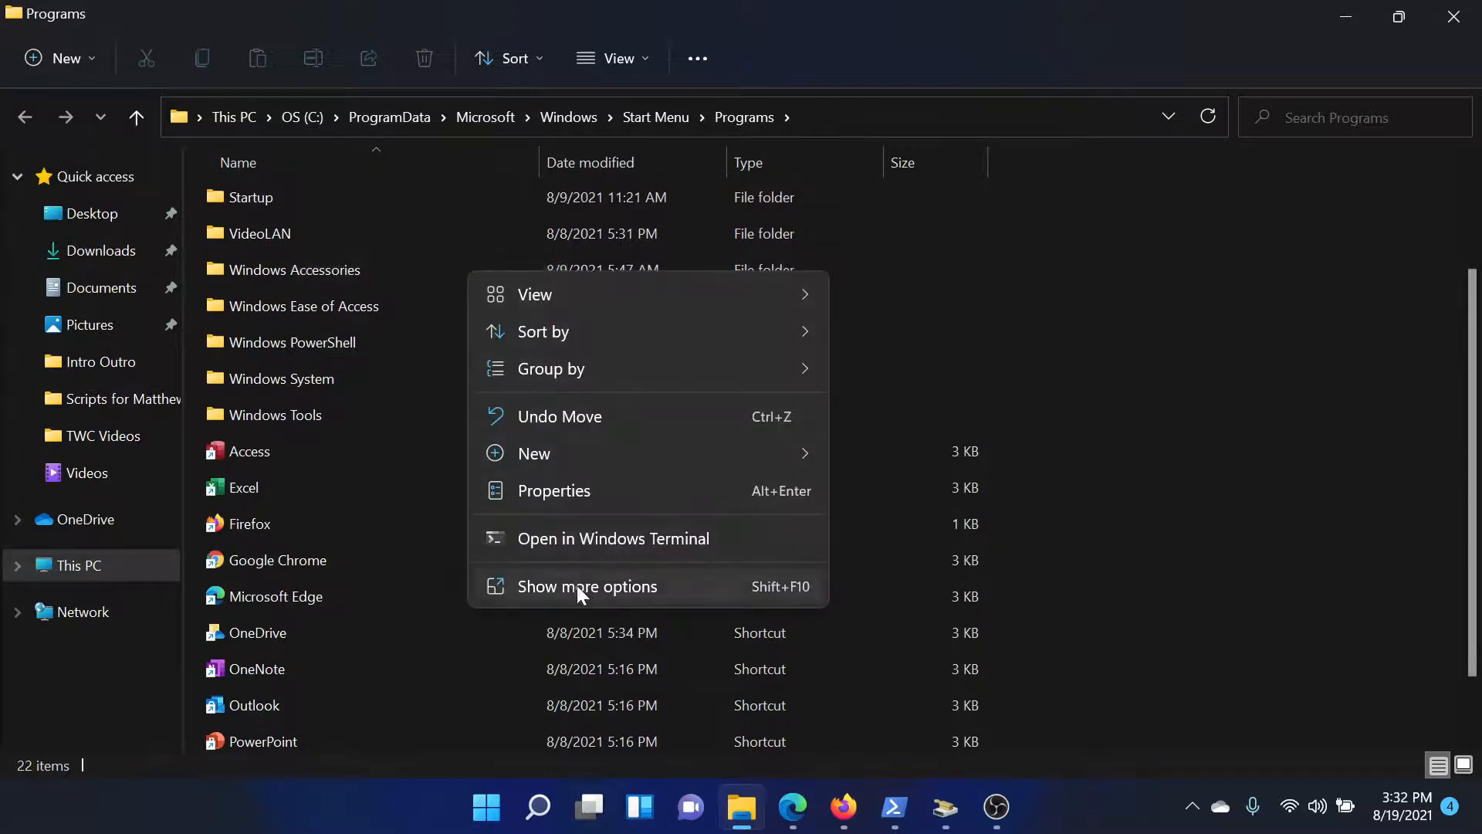
left_click(588, 586)
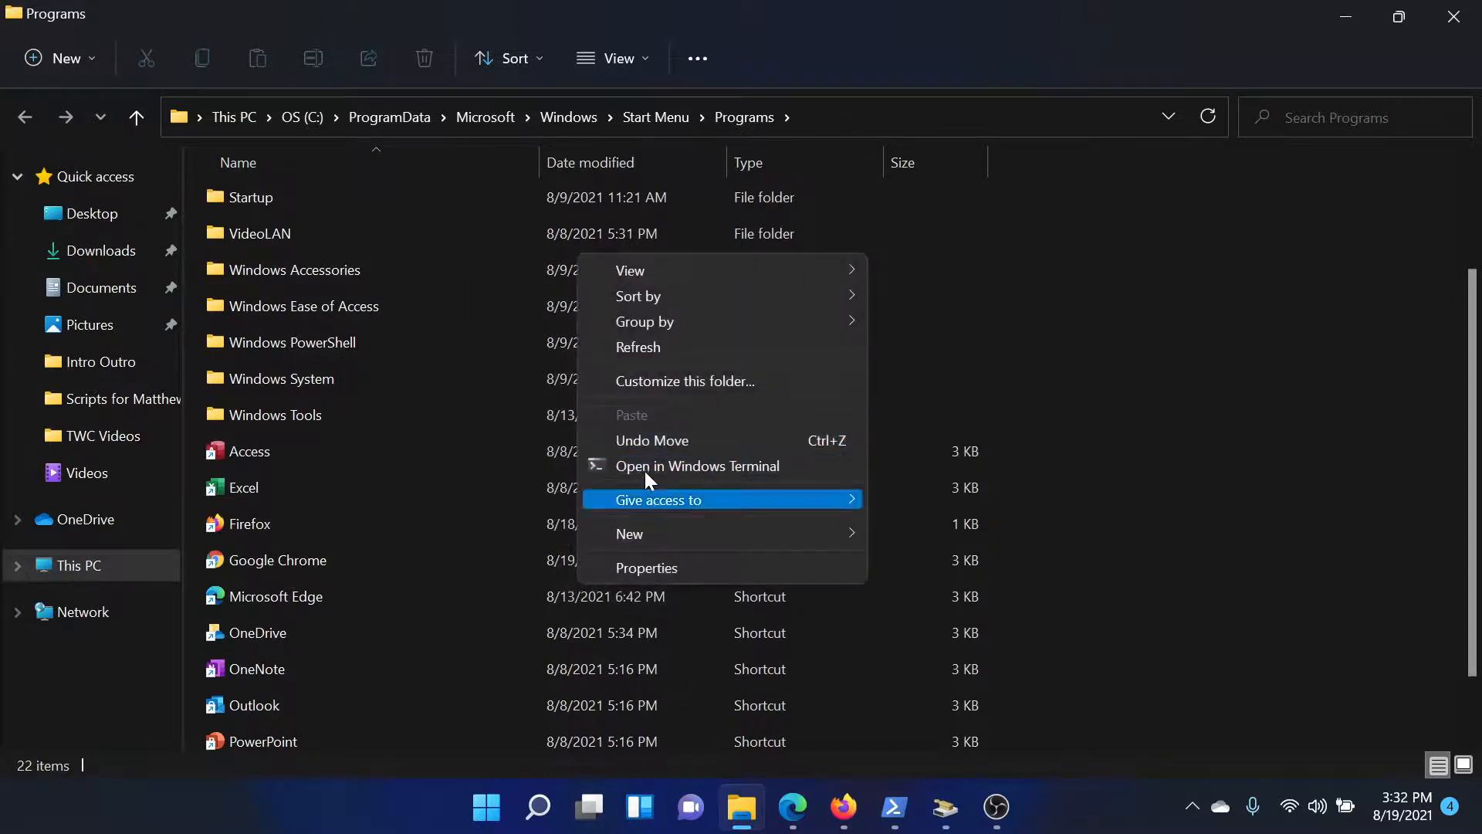
mouse_move(1195, 472)
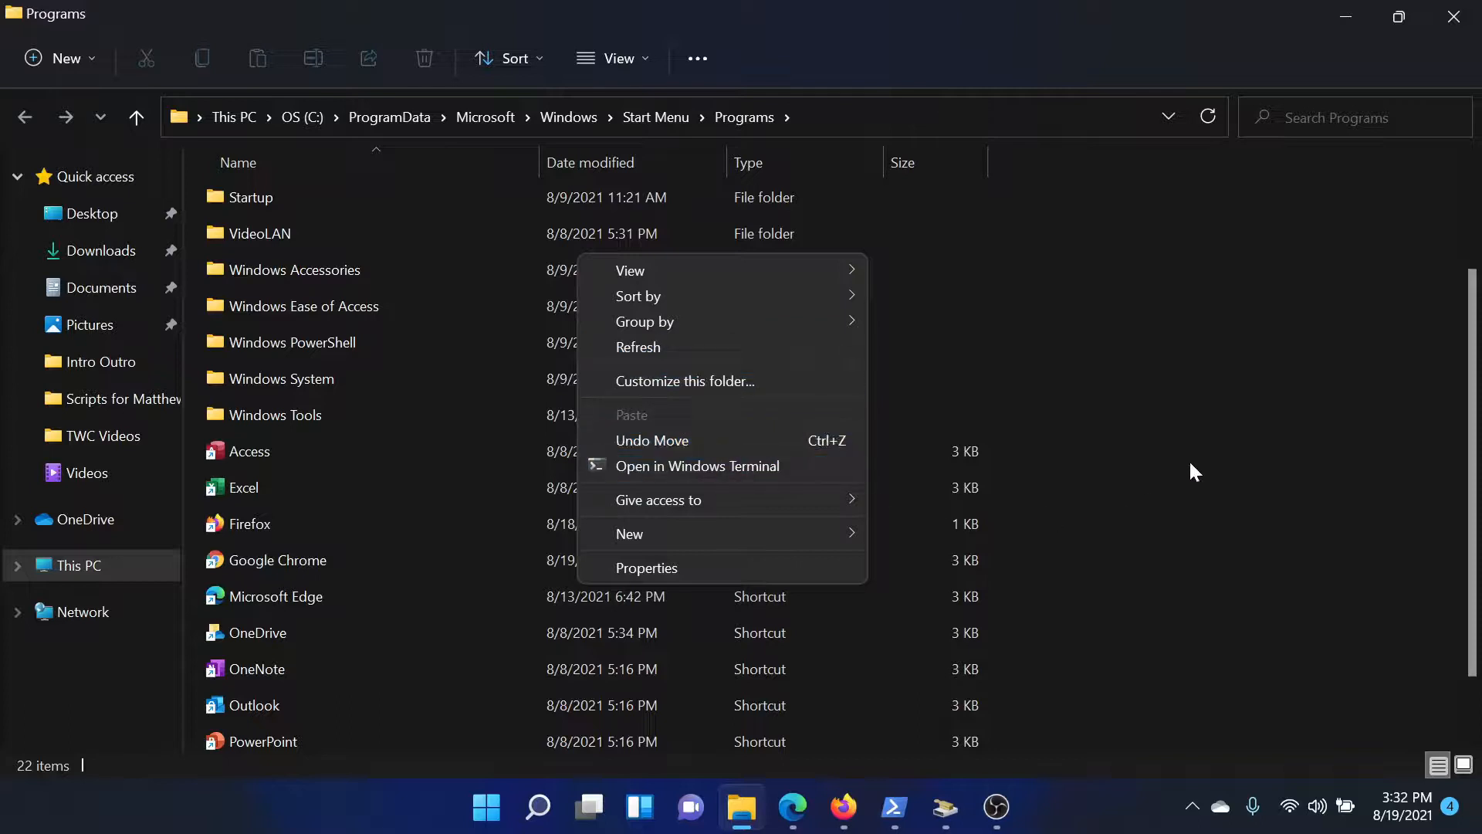
left_click(1194, 472)
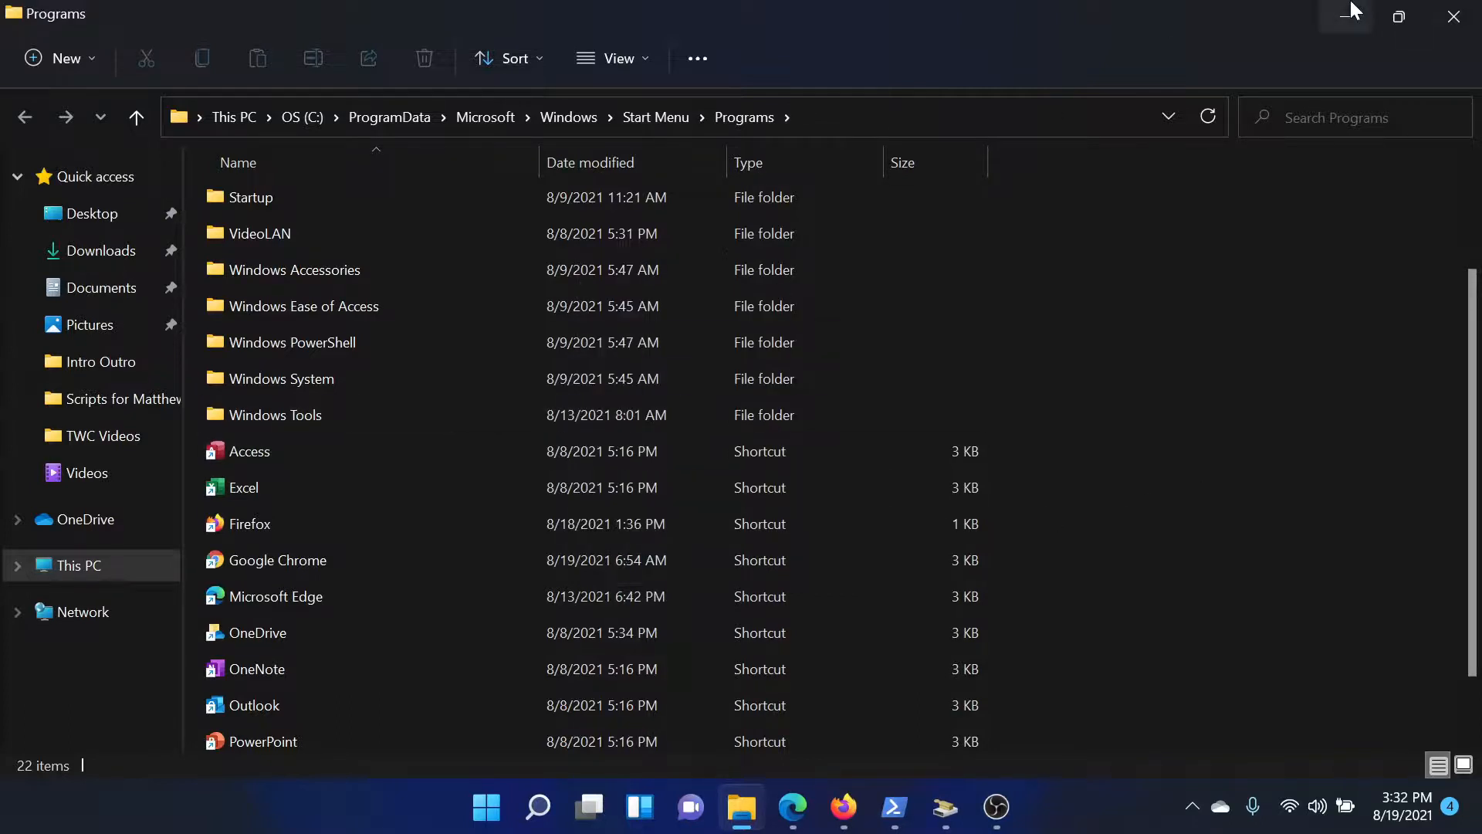
left_click(792, 806)
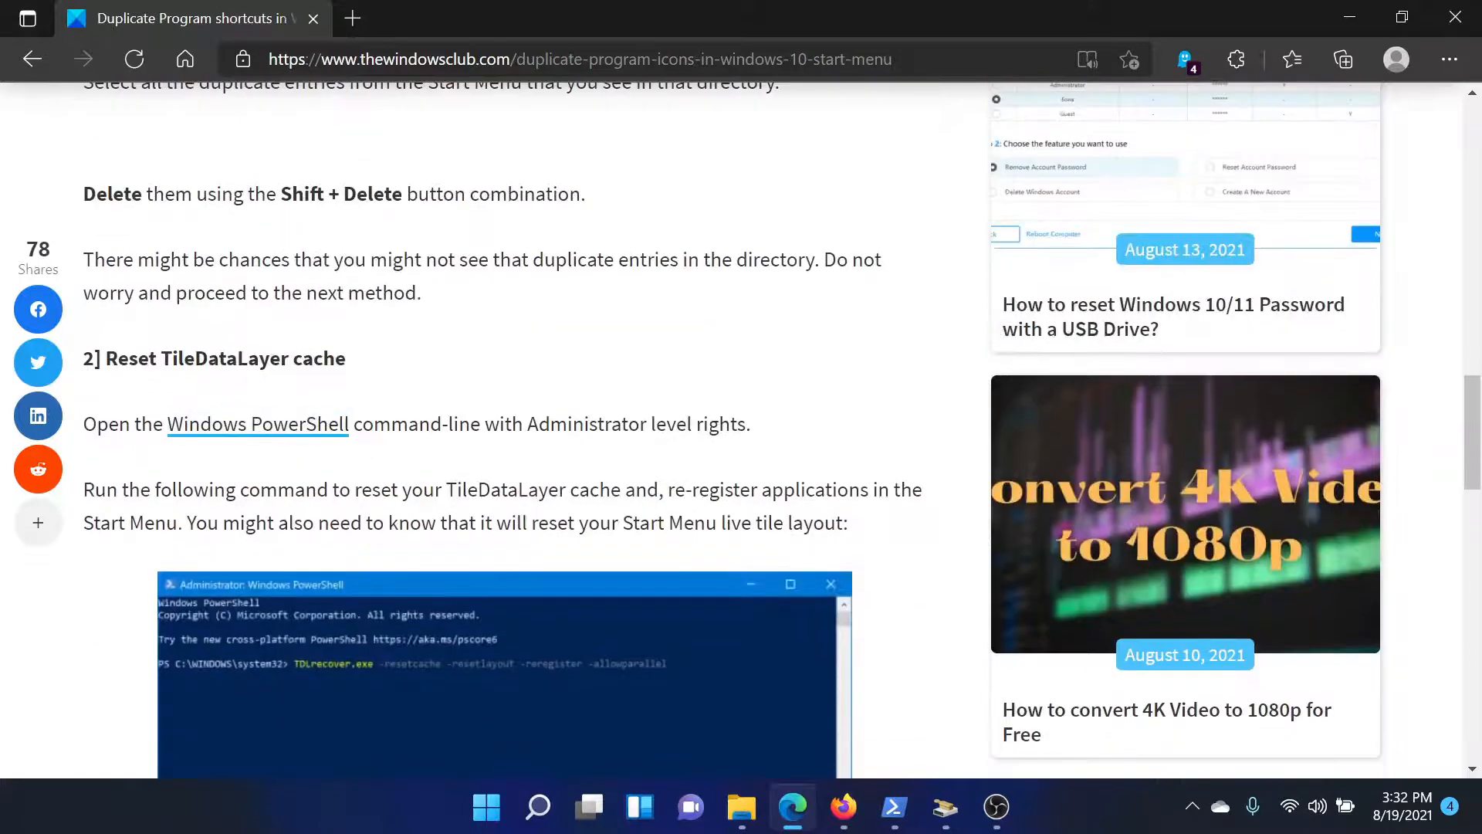
mouse_move(356, 370)
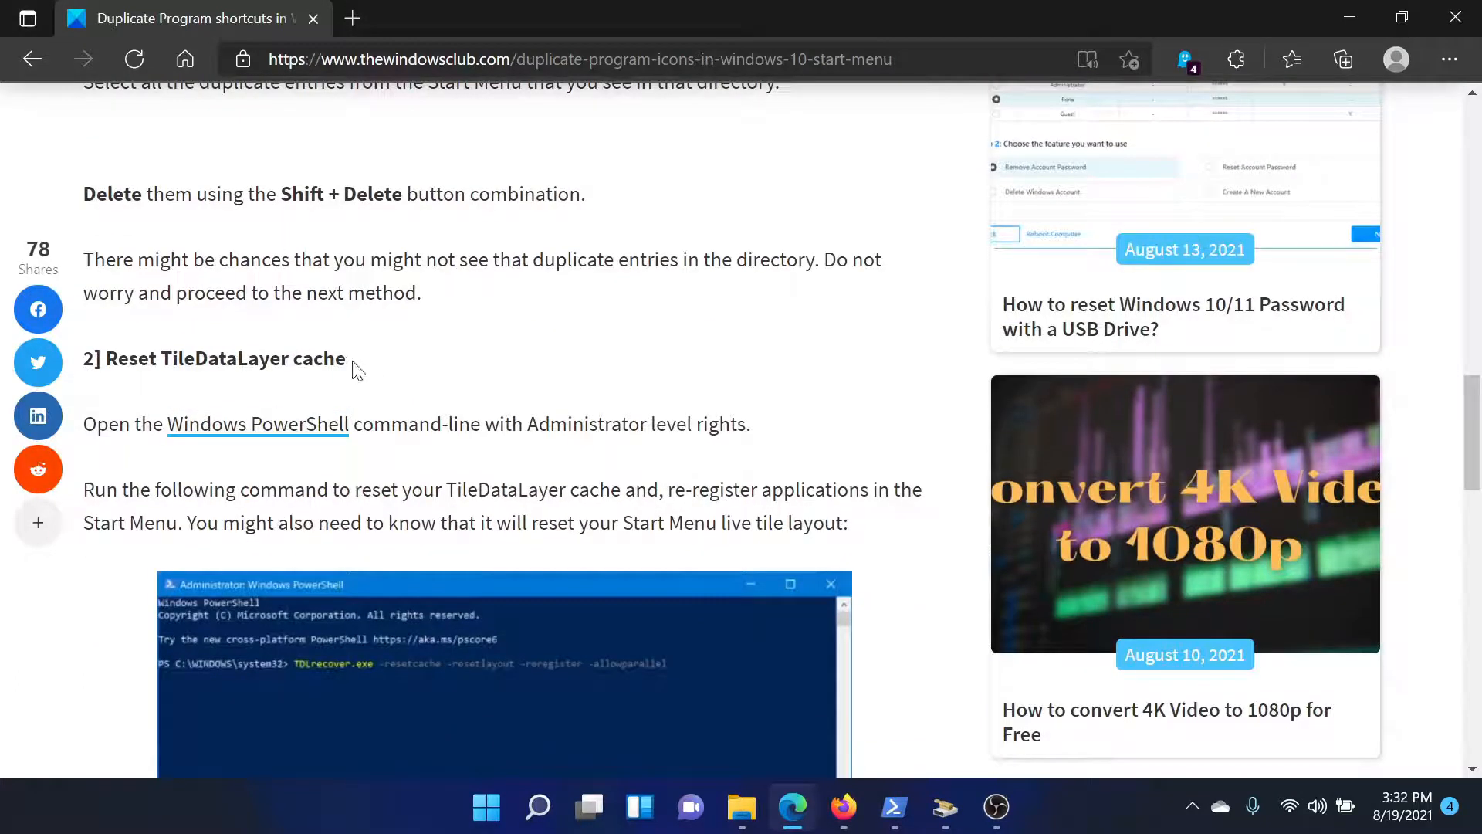
- Scroll the article to step 2, resetting the TileDataLayer cache
scroll("down", 3)
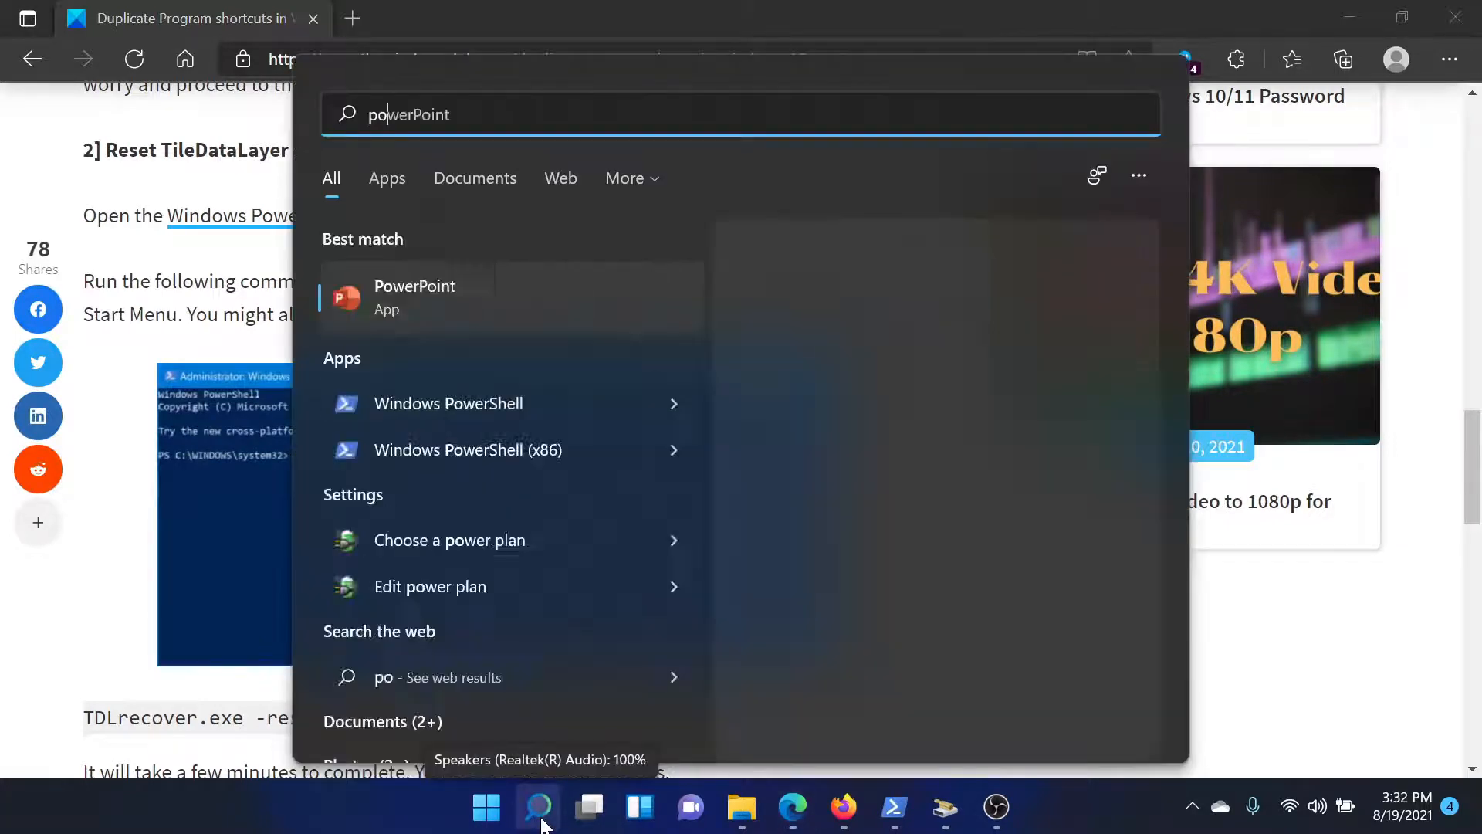
- Launch Windows PowerShell as Administrator, then return to the article's TDLrecover command
type("powershell")
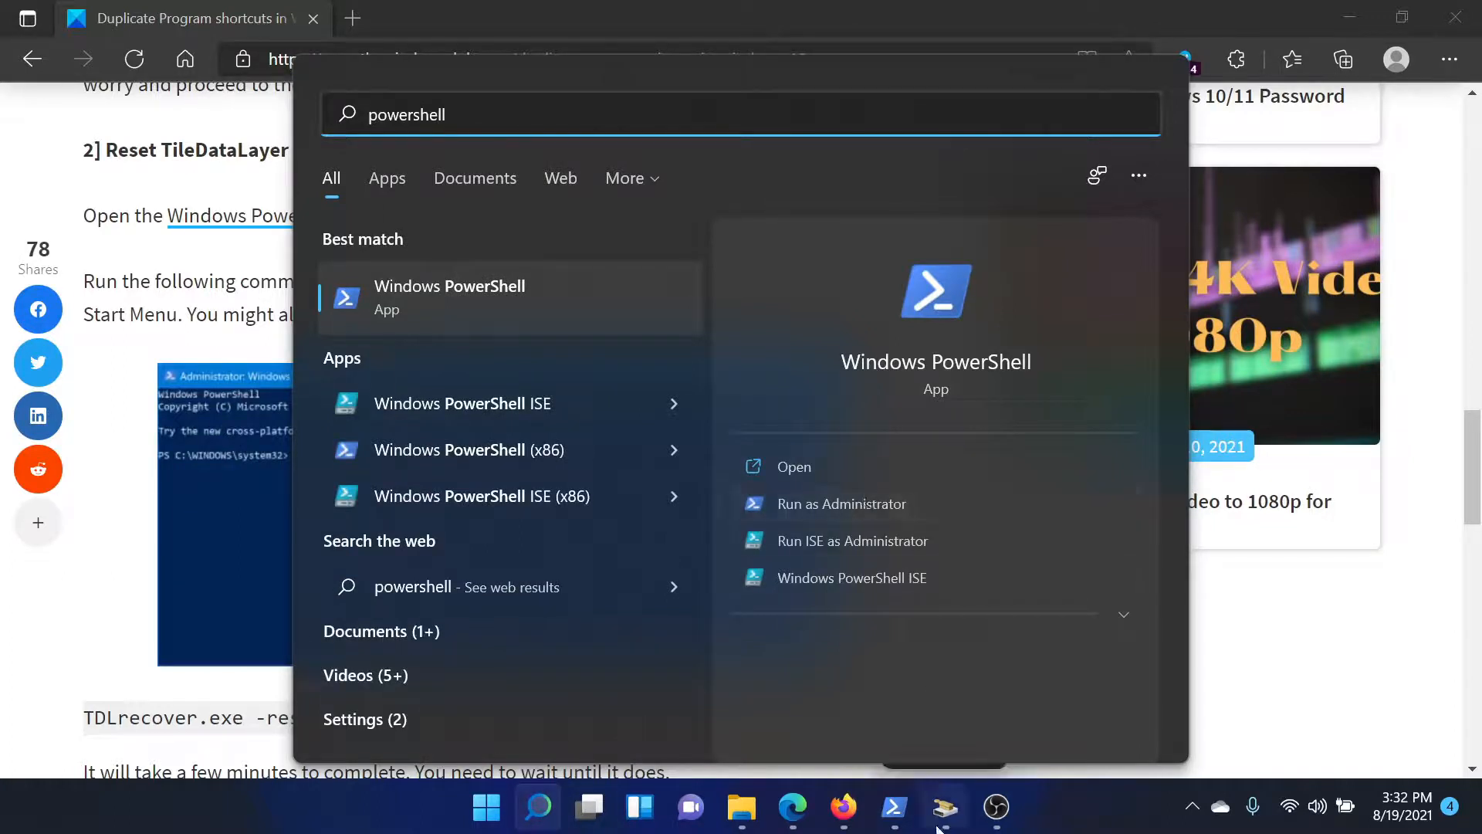
left_click(841, 503)
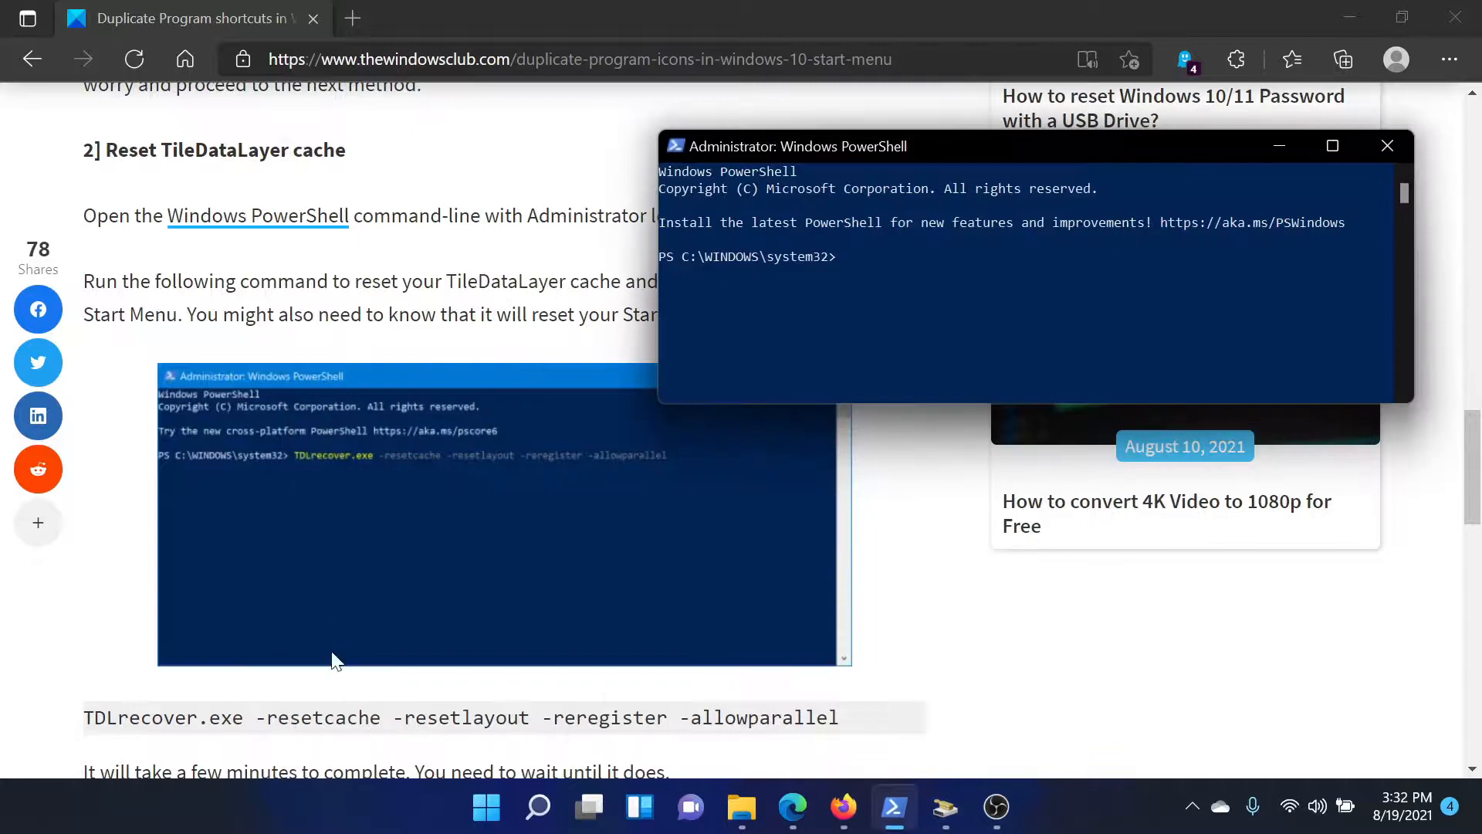
left_click(1387, 145)
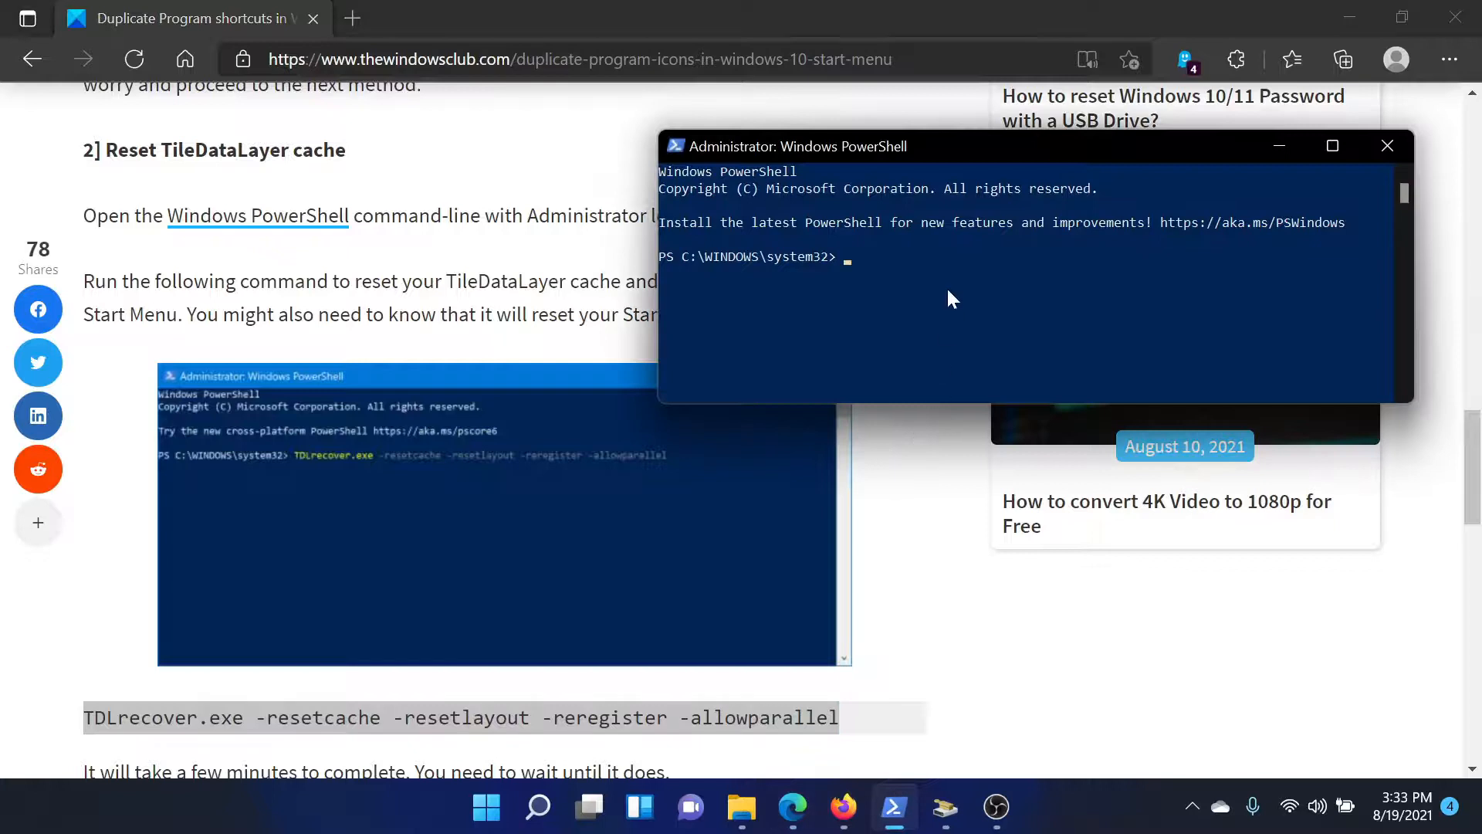
left_click(1387, 145)
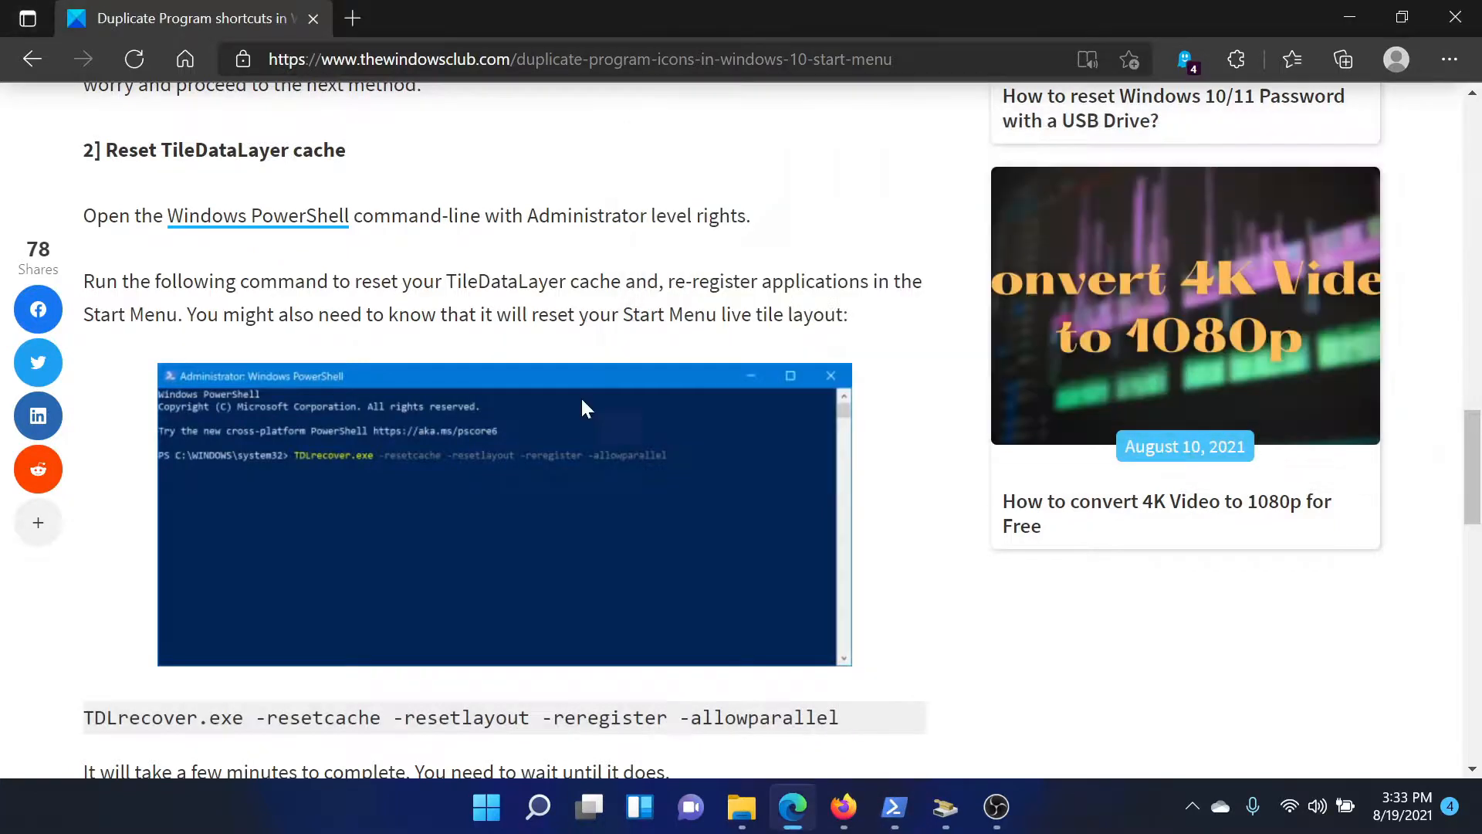
- Scroll to the 'Clear junk files and registry entries' step and search for Disk Cleanup
scroll("down", 3)
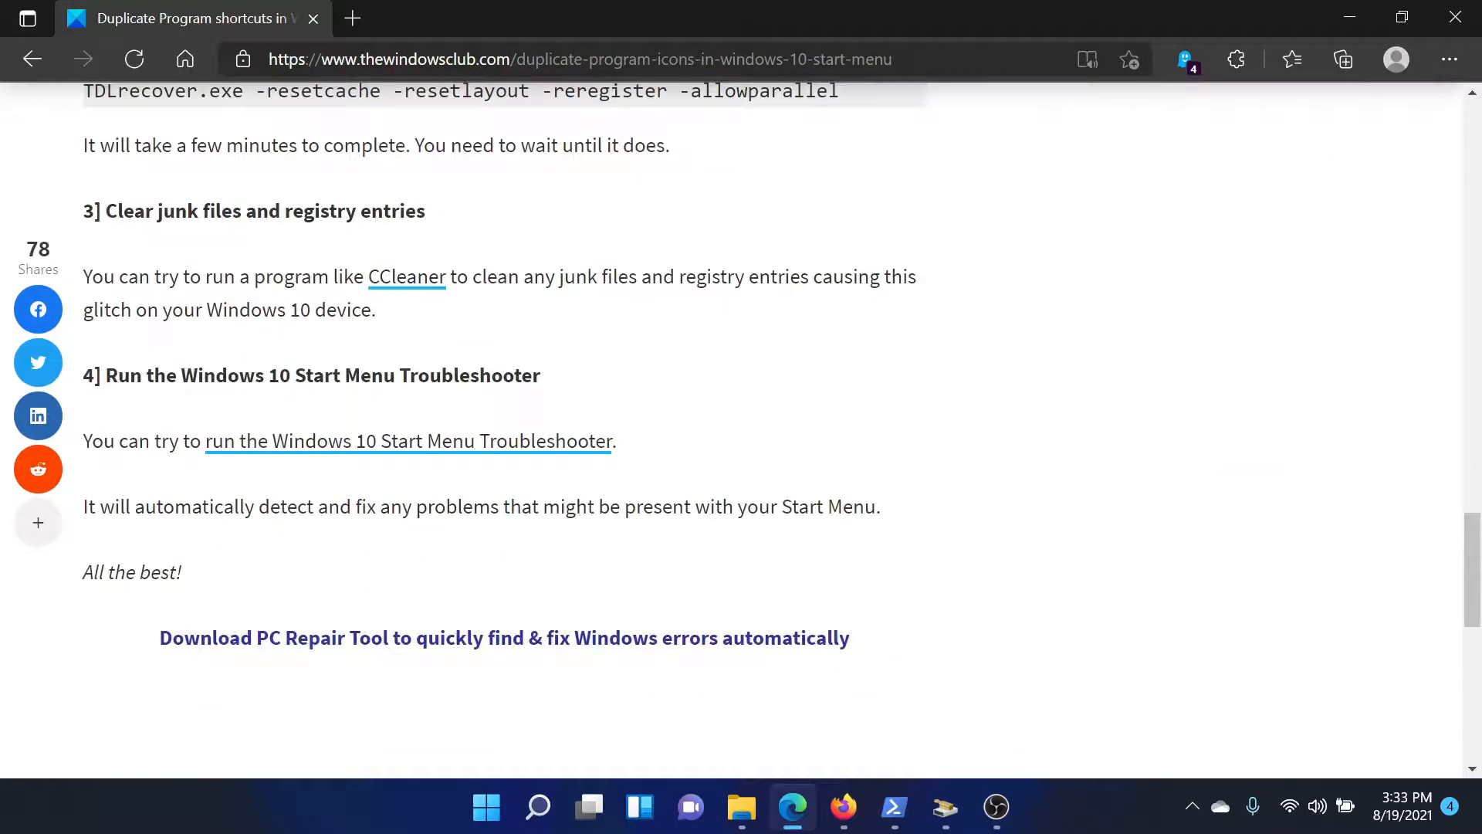
left_click_drag(105, 211, 215, 211)
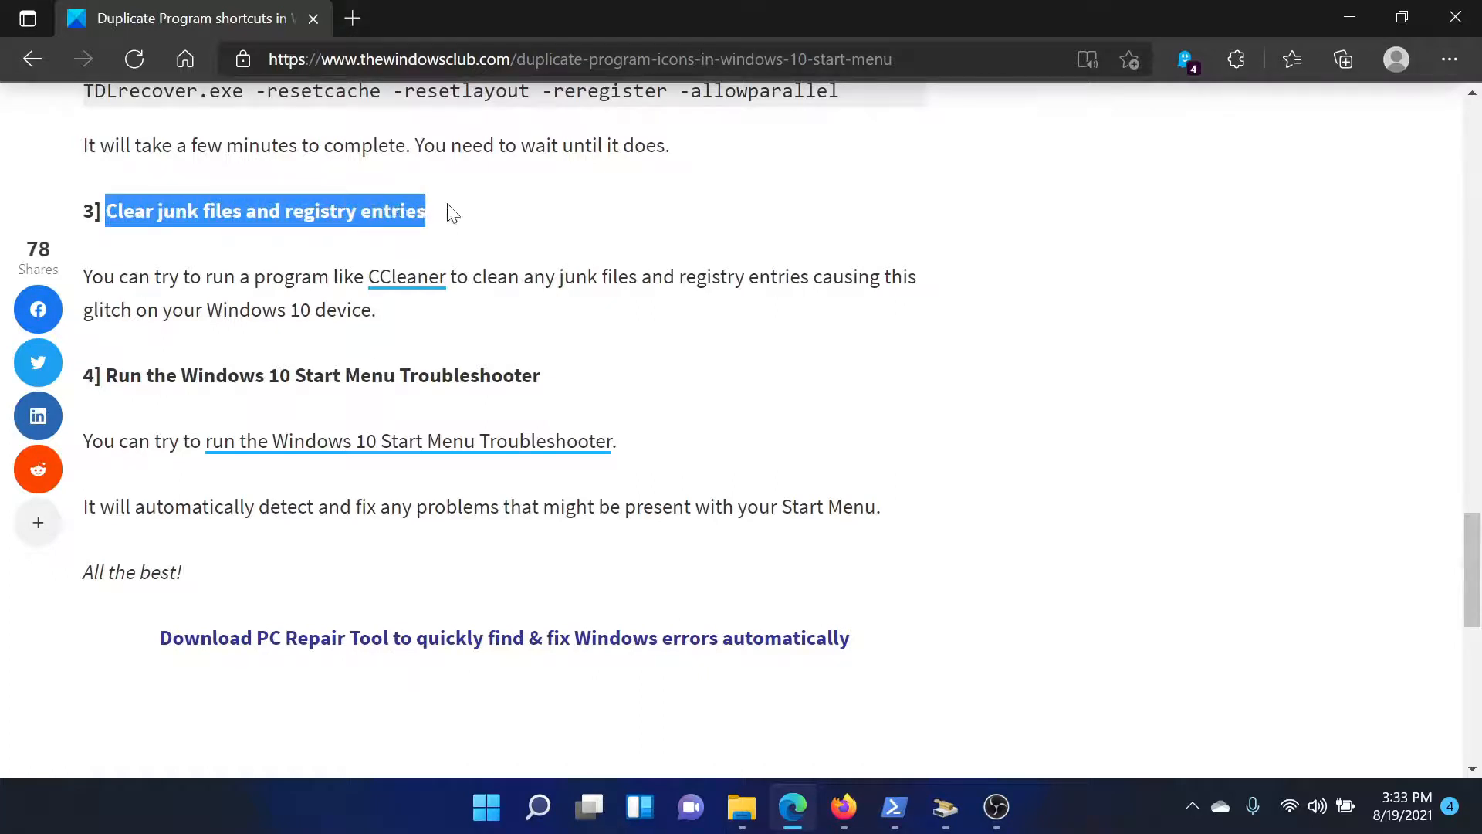
left_click(538, 806)
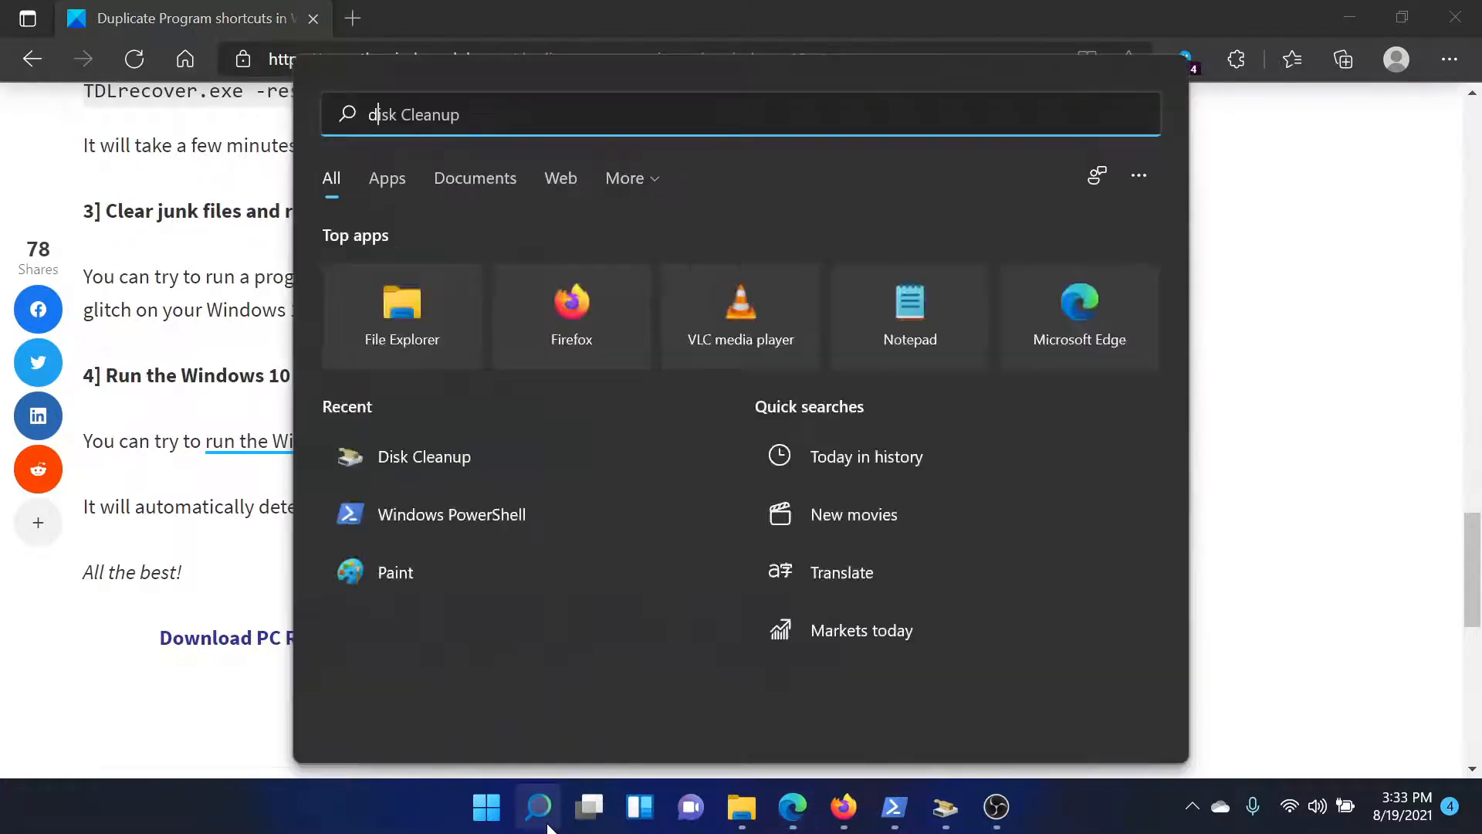
type("disj")
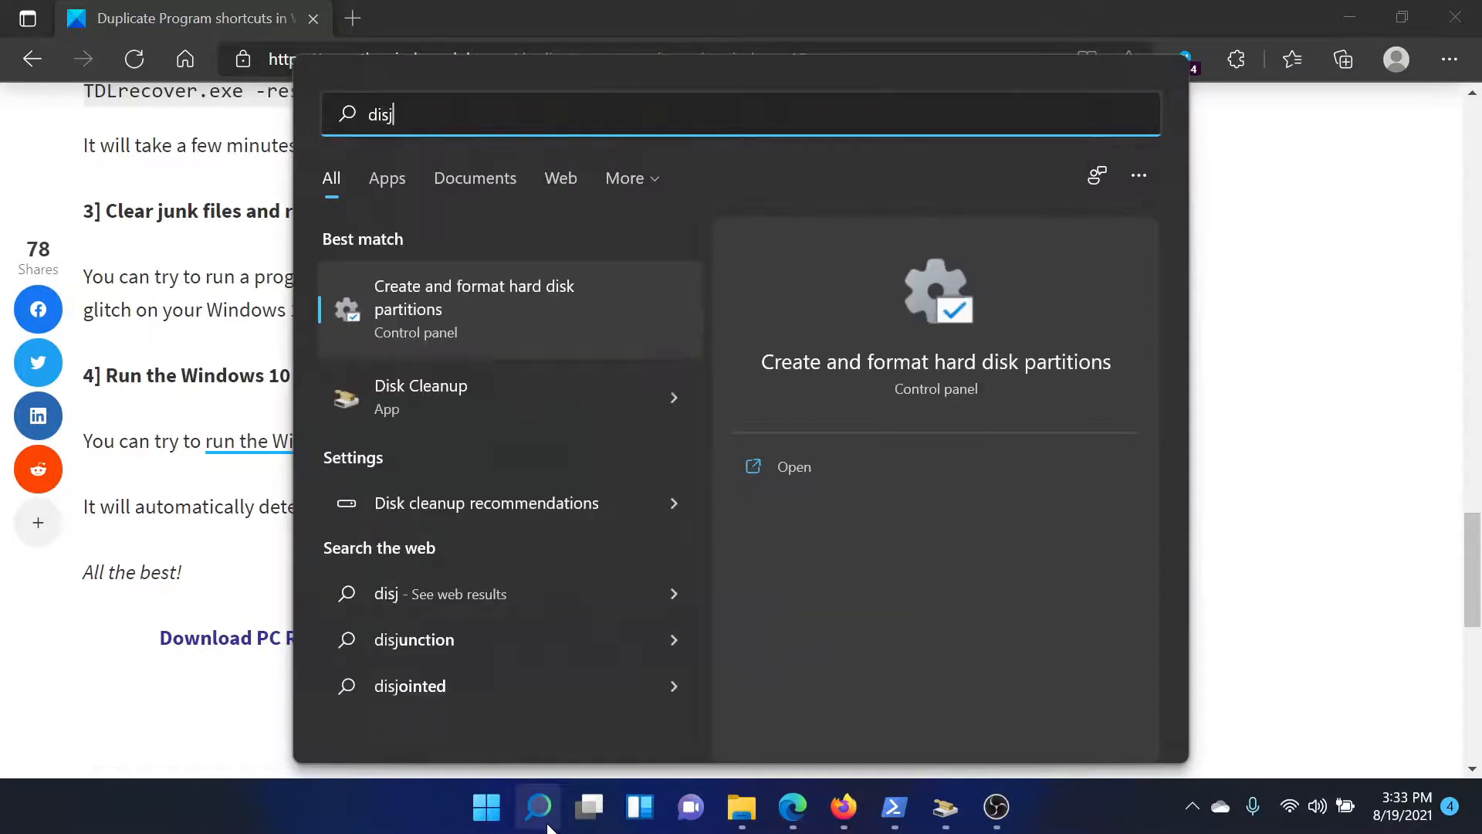
type("disk Cleanup")
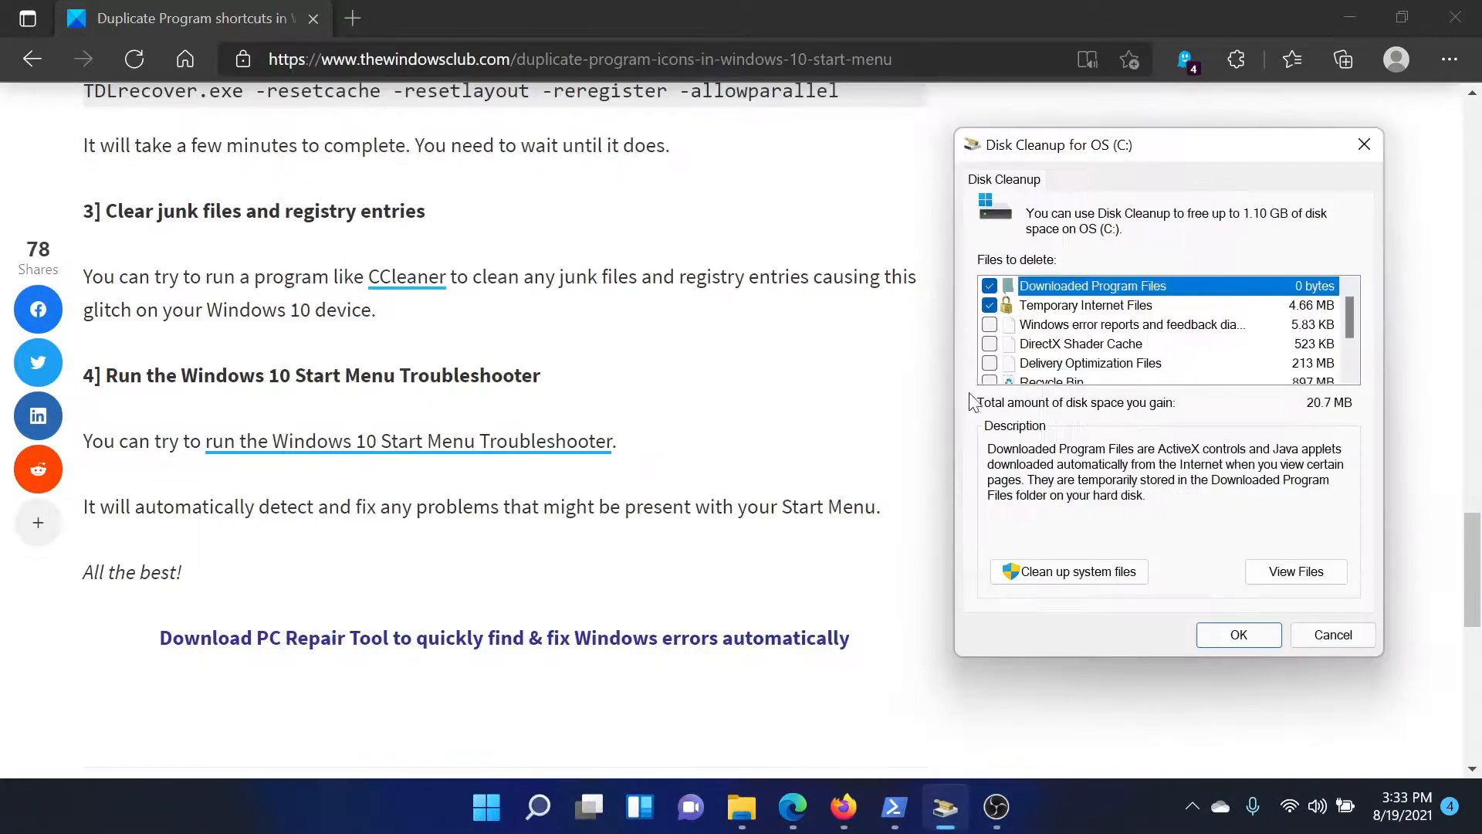
- Tick the remaining junk file categories (1.10 GB) and confirm deleting them
left_click(989, 343)
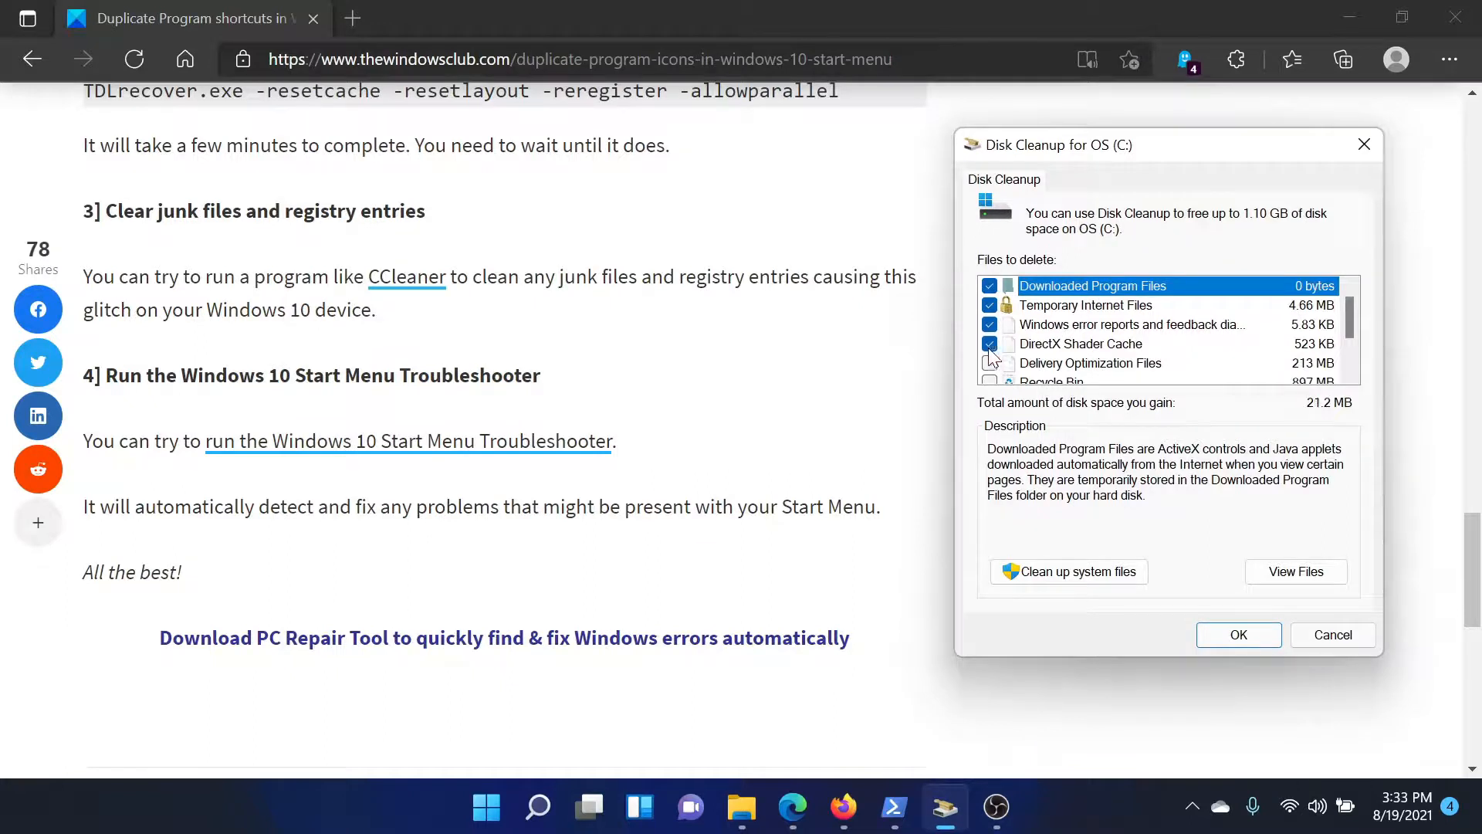
scroll("down", 3)
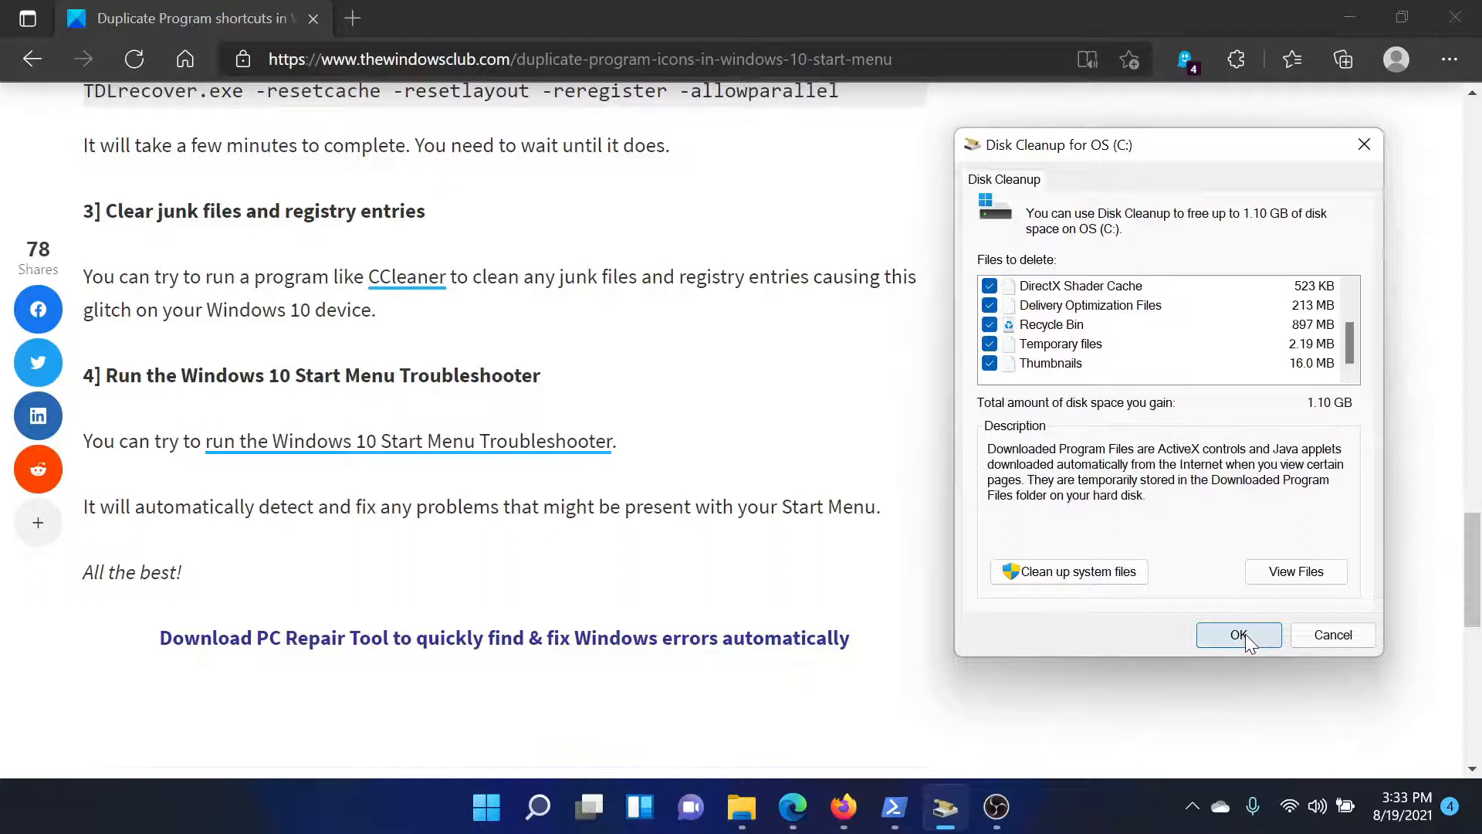
left_click(1238, 635)
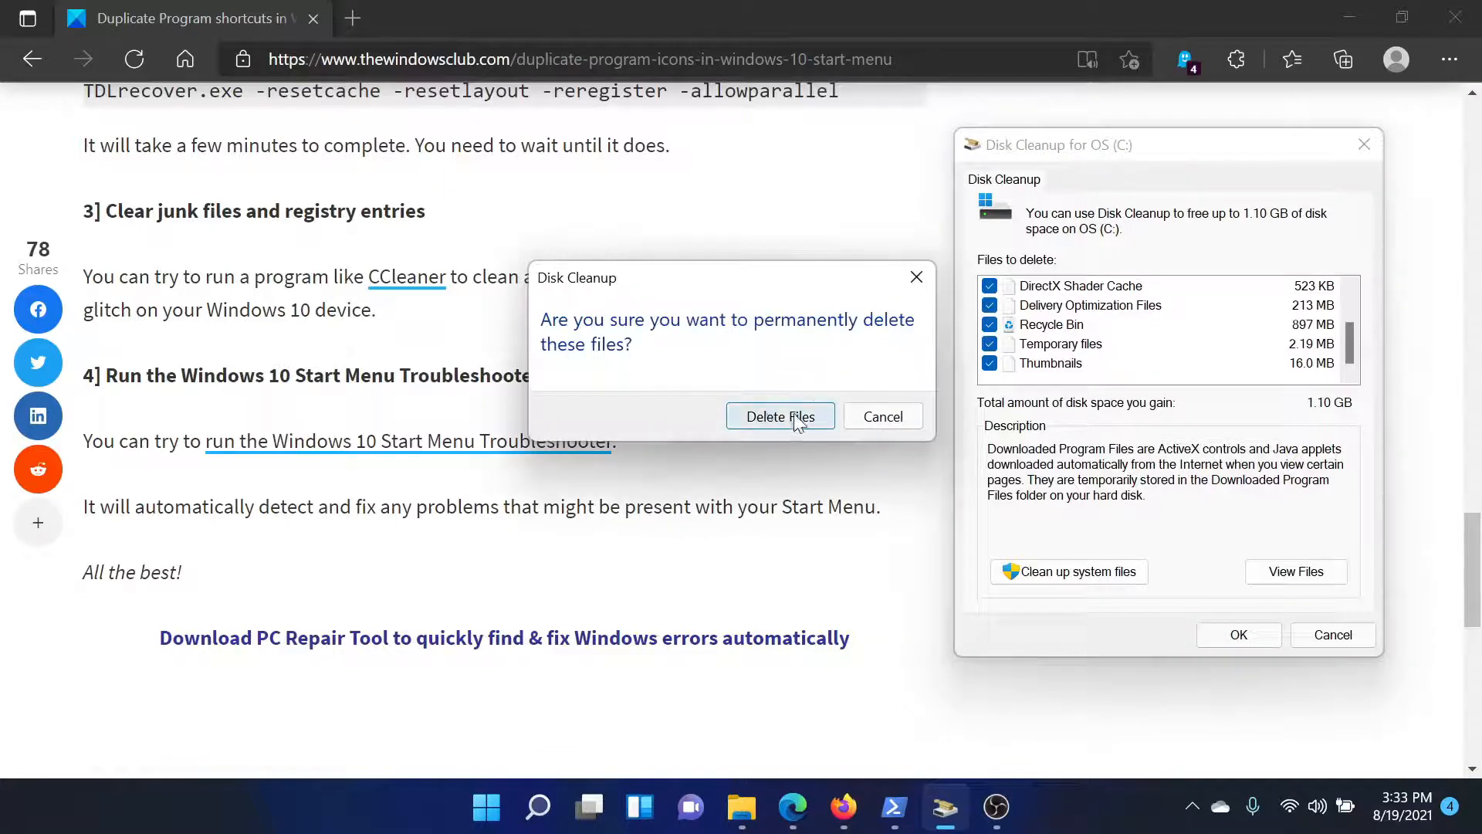
left_click(781, 416)
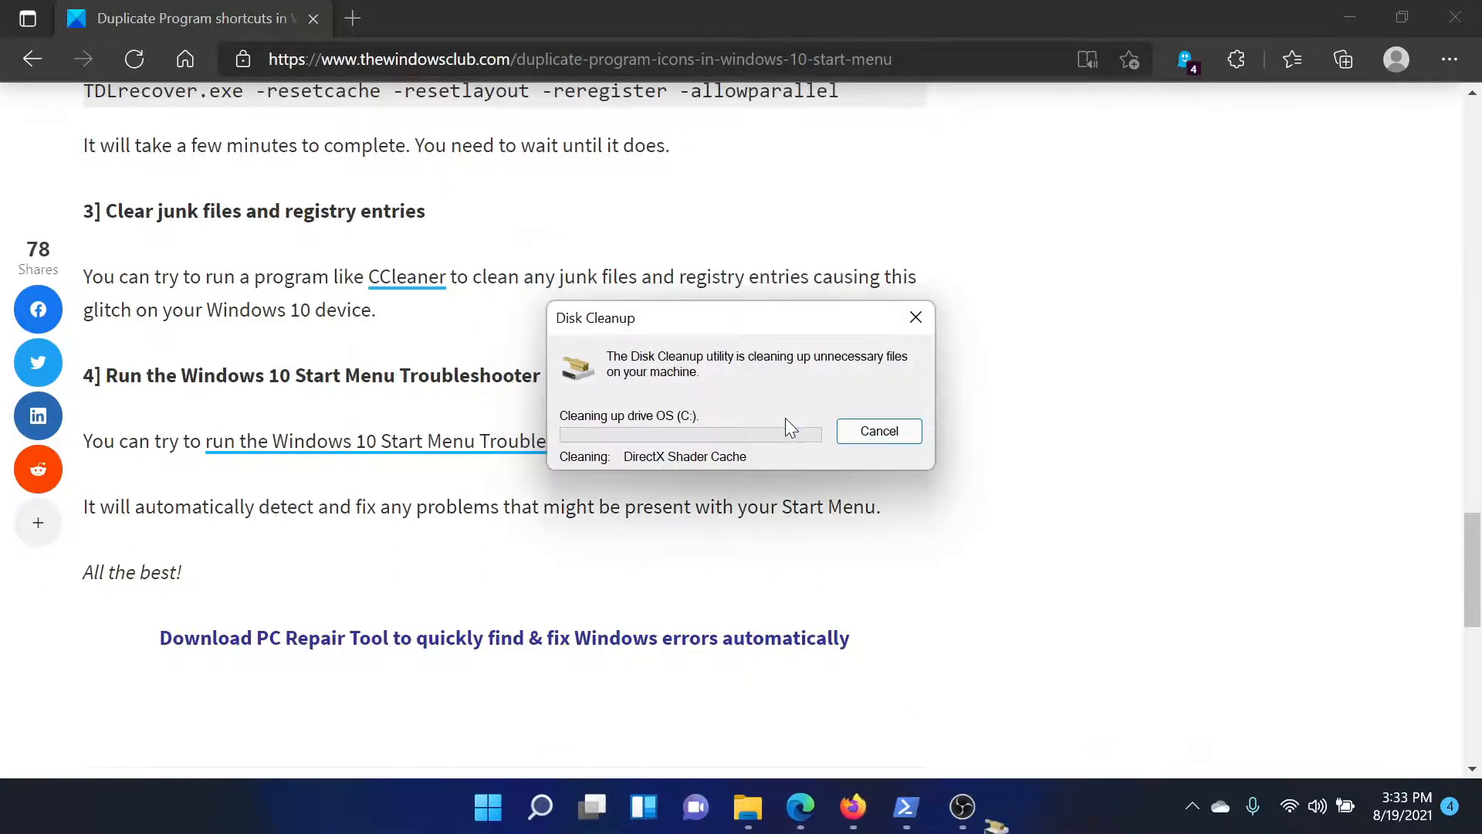